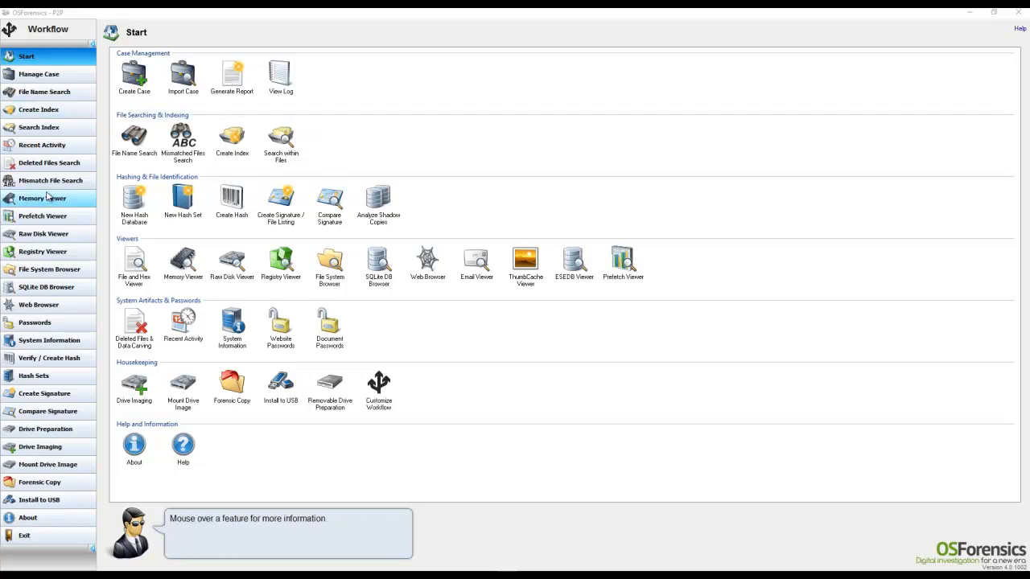
pyautogui.moveTo(58, 180)
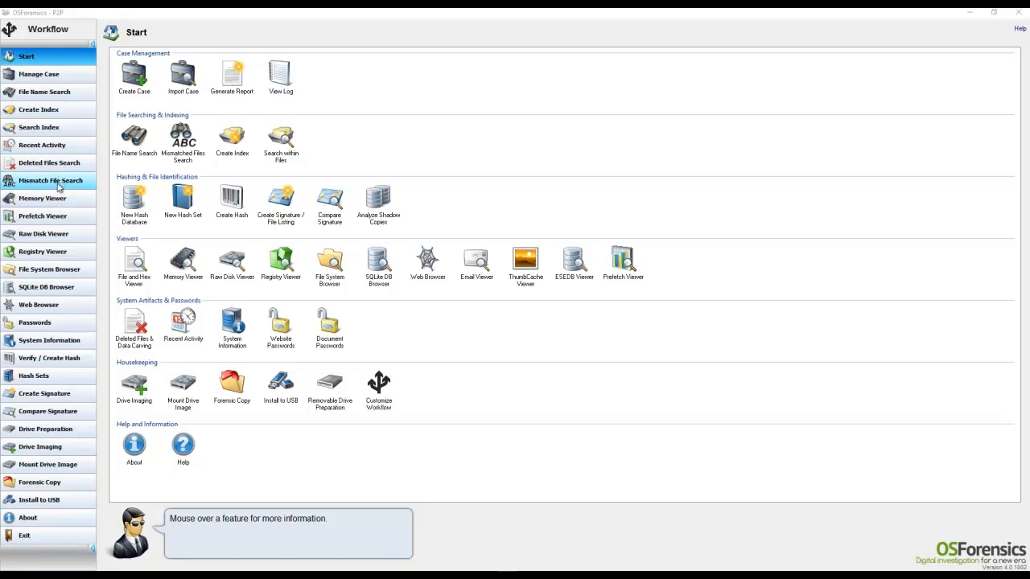
# Open the Memory Viewer from the Workflow sidebar to list running processes.
pyautogui.click(42, 198)
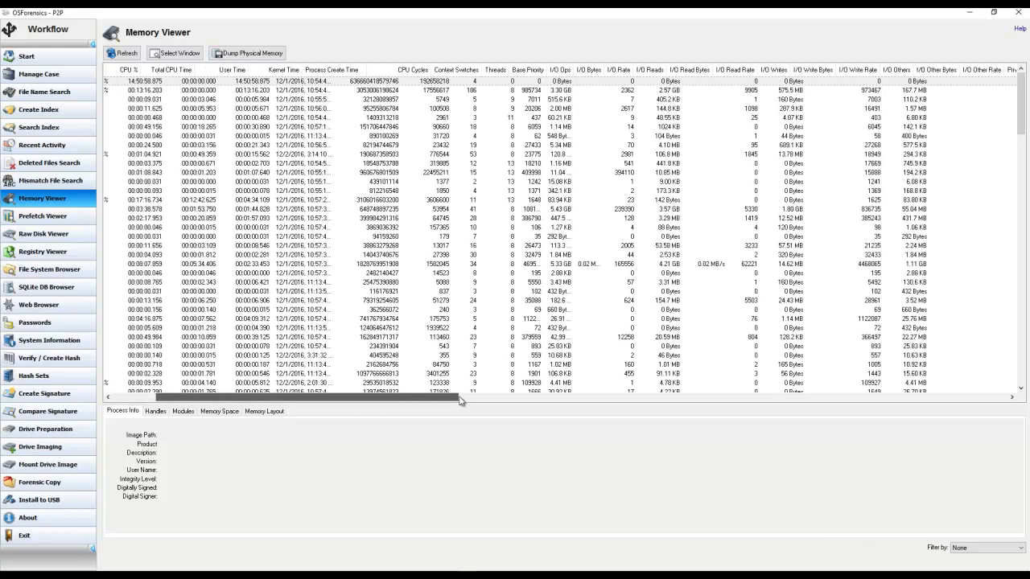
pyautogui.hscroll(3)
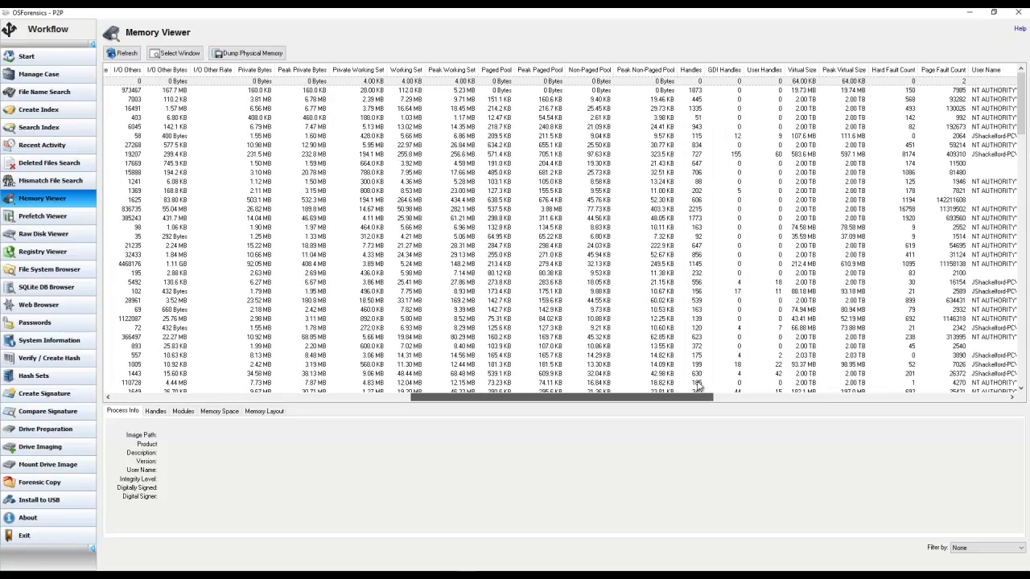
pyautogui.hscroll(3)
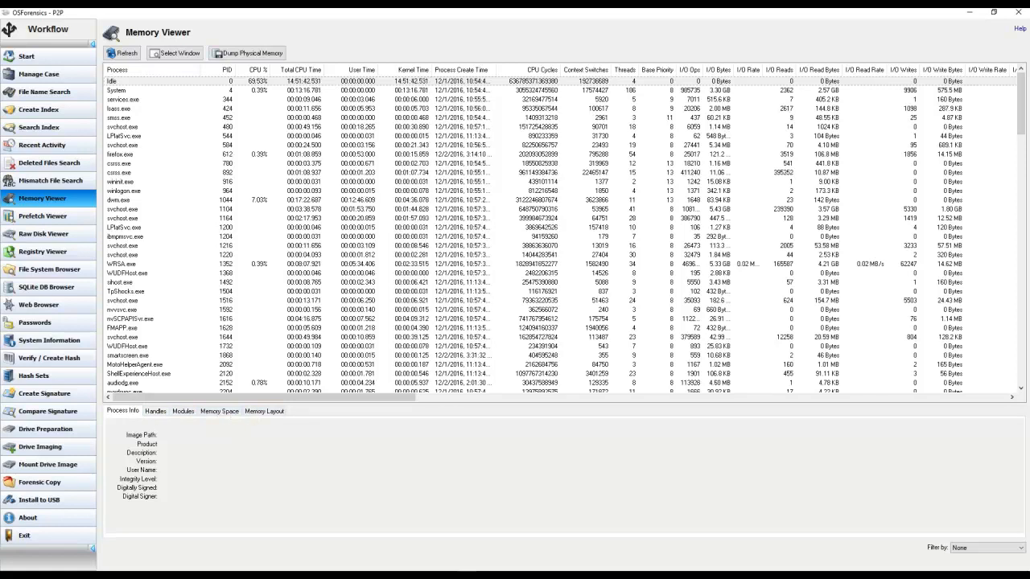
pyautogui.scroll(-3)
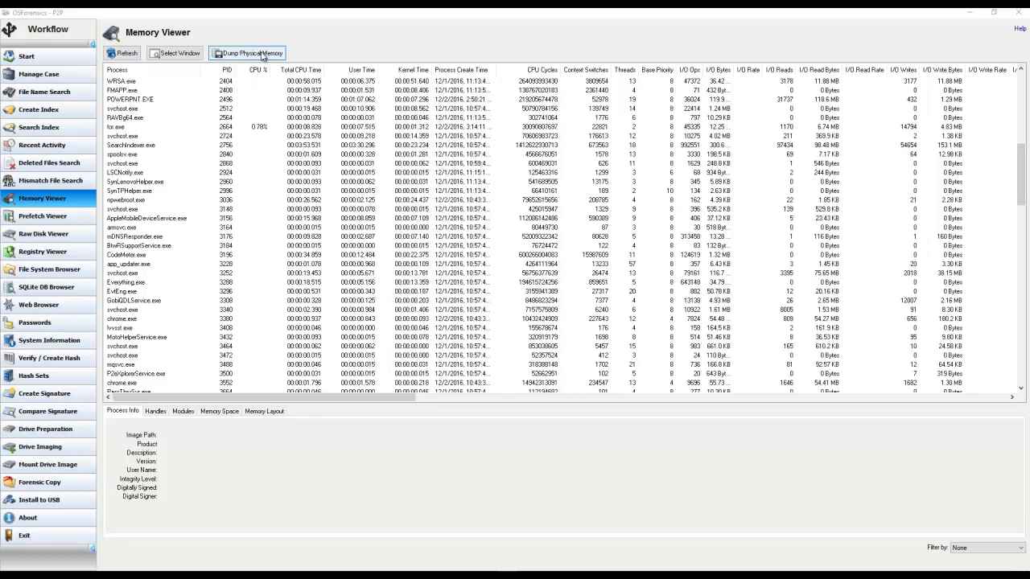
pyautogui.click(248, 53)
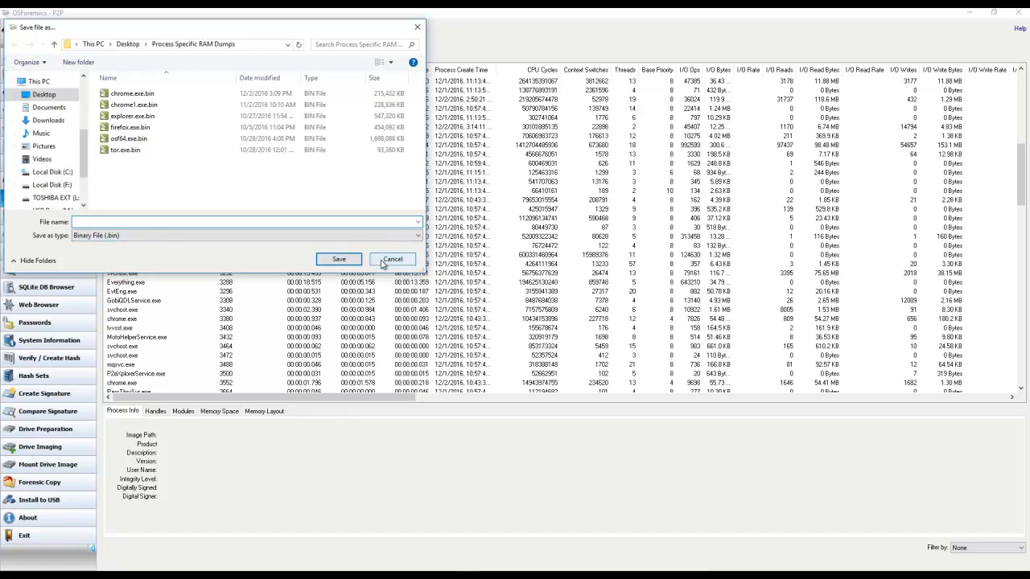
pyautogui.click(392, 259)
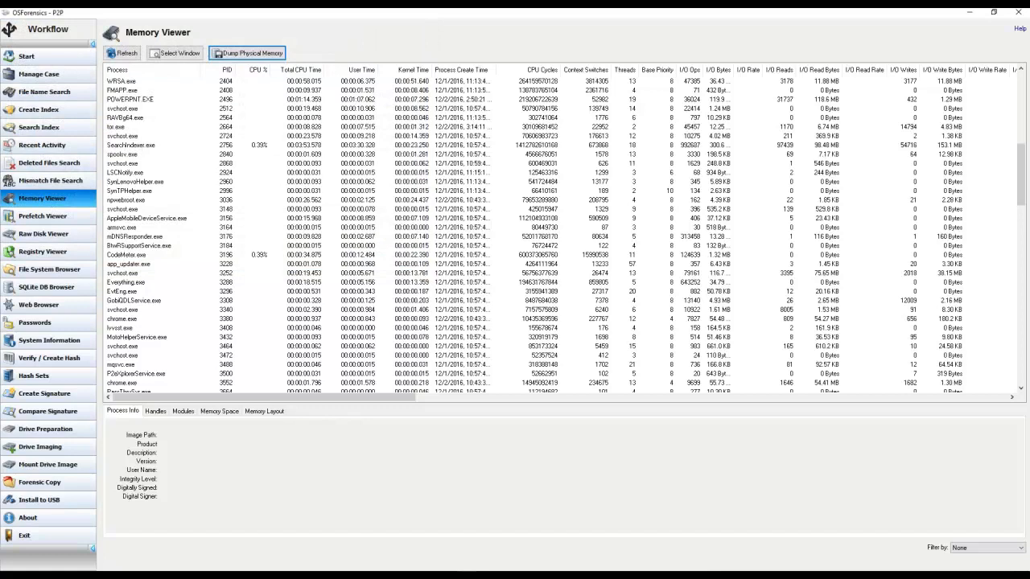
pyautogui.click(122, 51)
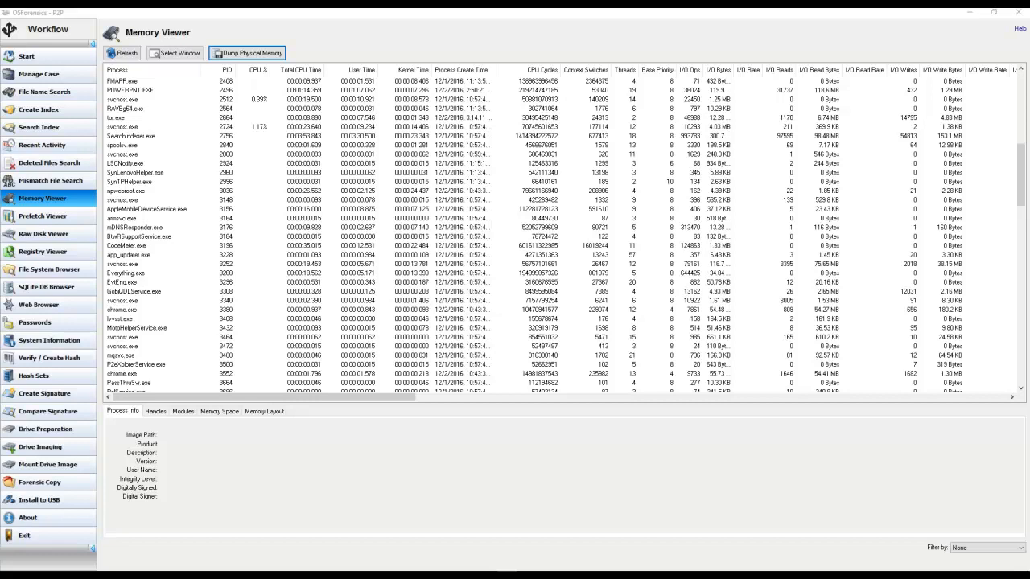
# Select a chrome.exe process to show its Process Info panel with image path and signing status.
pyautogui.click(123, 326)
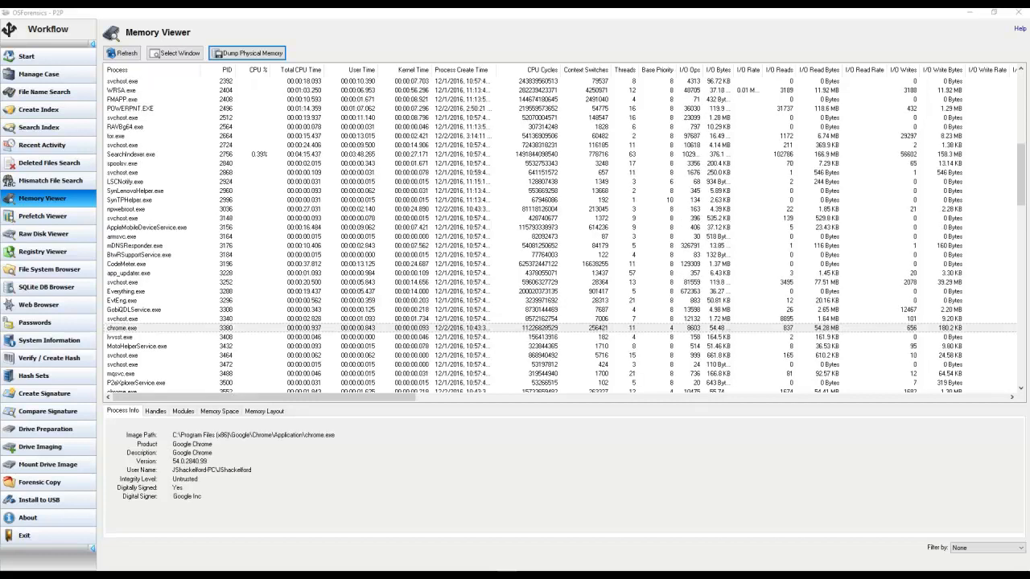
pyautogui.click(126, 51)
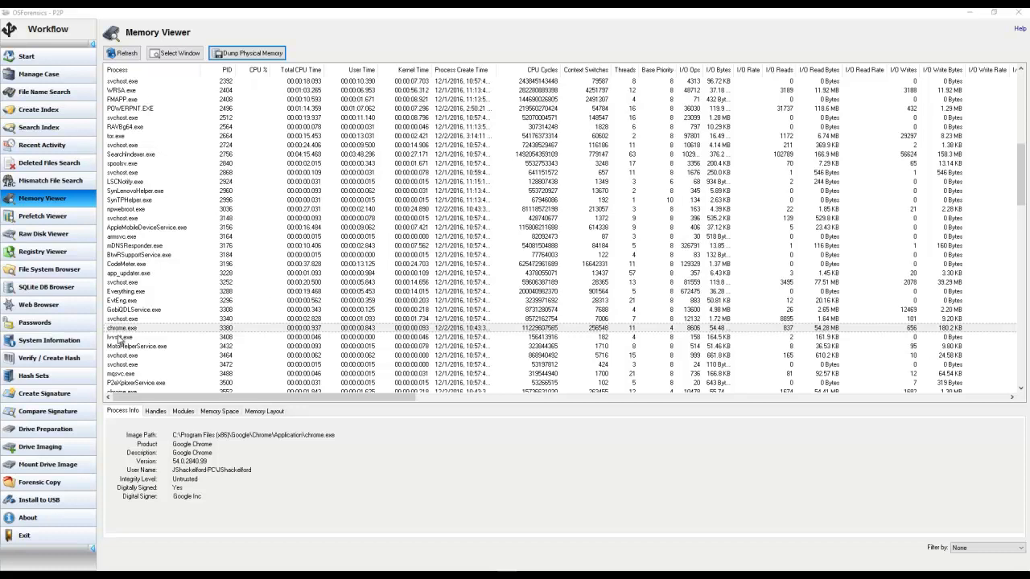
pyautogui.click(121, 328)
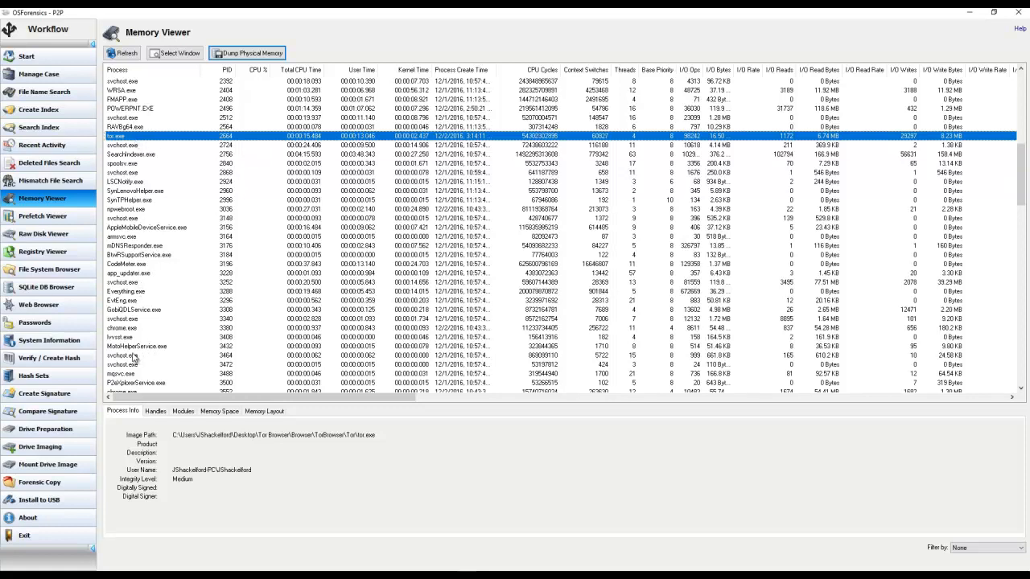
pyautogui.click(122, 328)
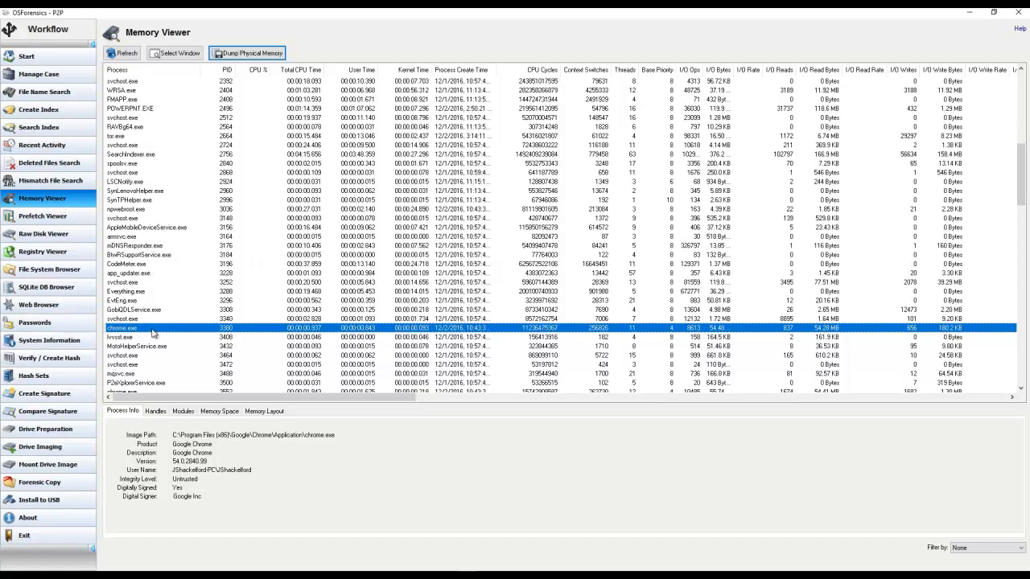
# Start a process memory dump for the selected chrome.exe from its right-click actions.
pyautogui.rightClick(153, 328)
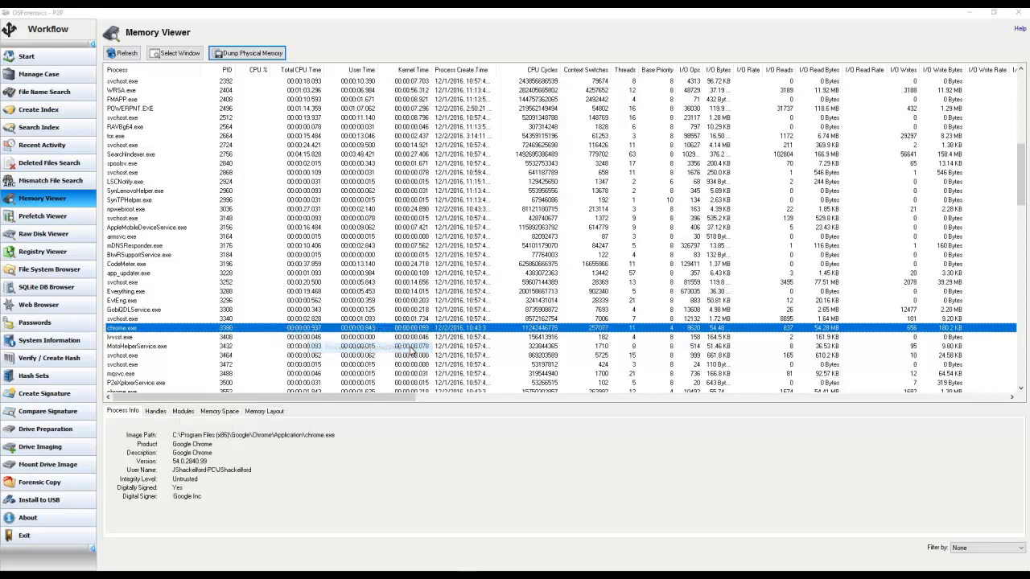
pyautogui.click(248, 53)
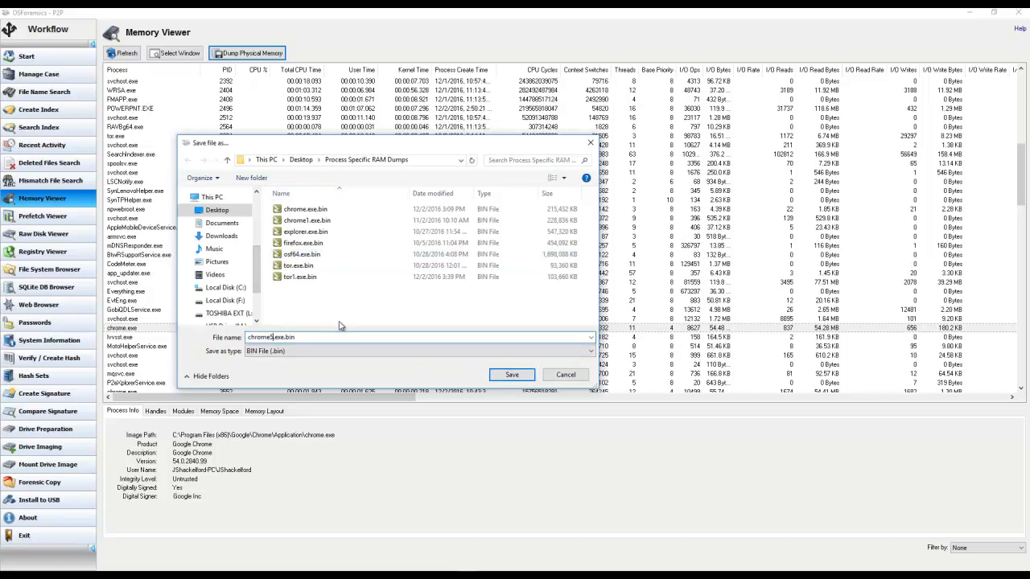
pyautogui.moveTo(512, 375)
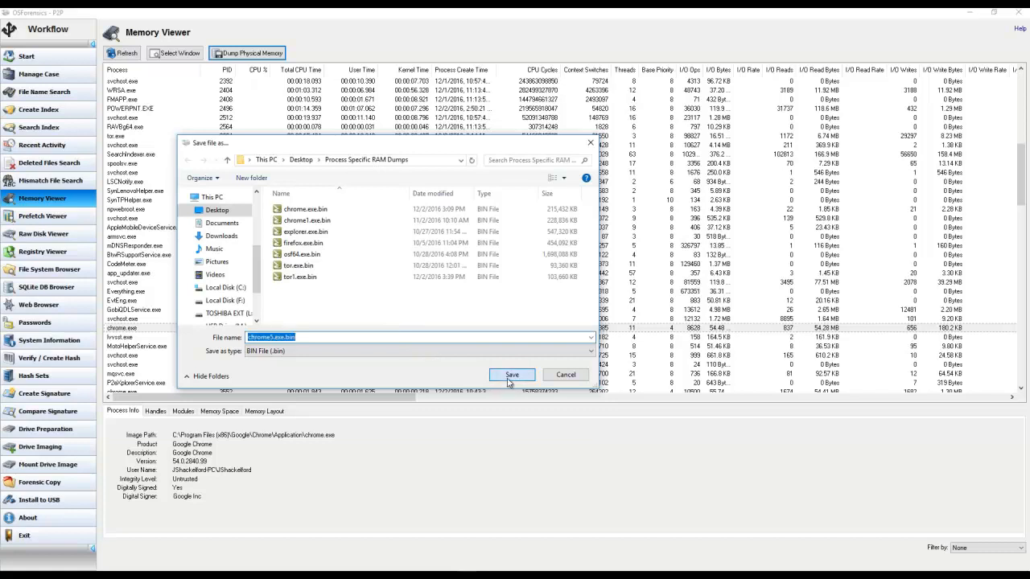
# Save the chrome.exe memory dump as a .bin file in the Process Specific RAM Dumps folder.
pyautogui.click(511, 375)
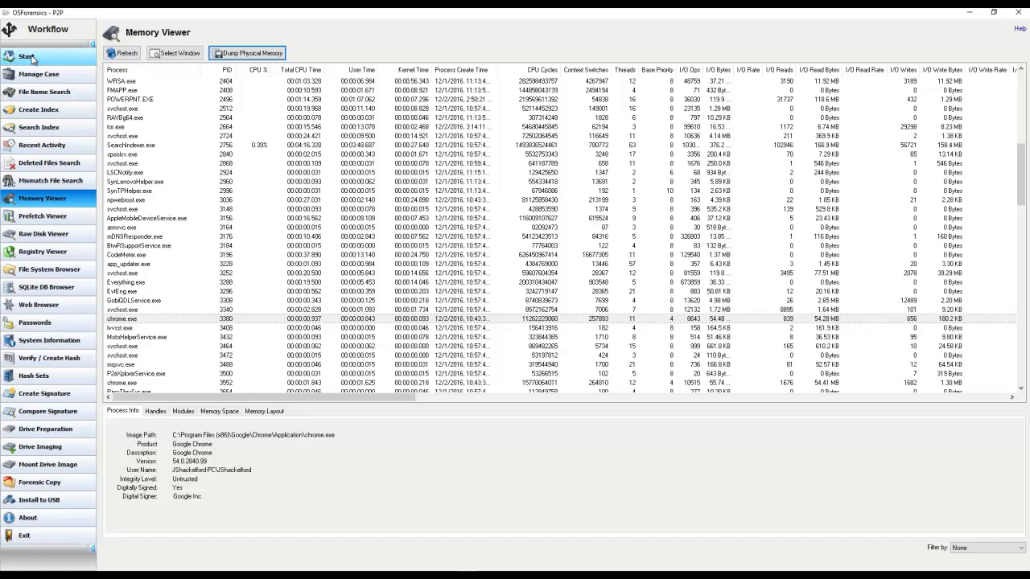
# Open chrome1.exe.bin from other devices in the File and Hex Viewer.
pyautogui.click(25, 56)
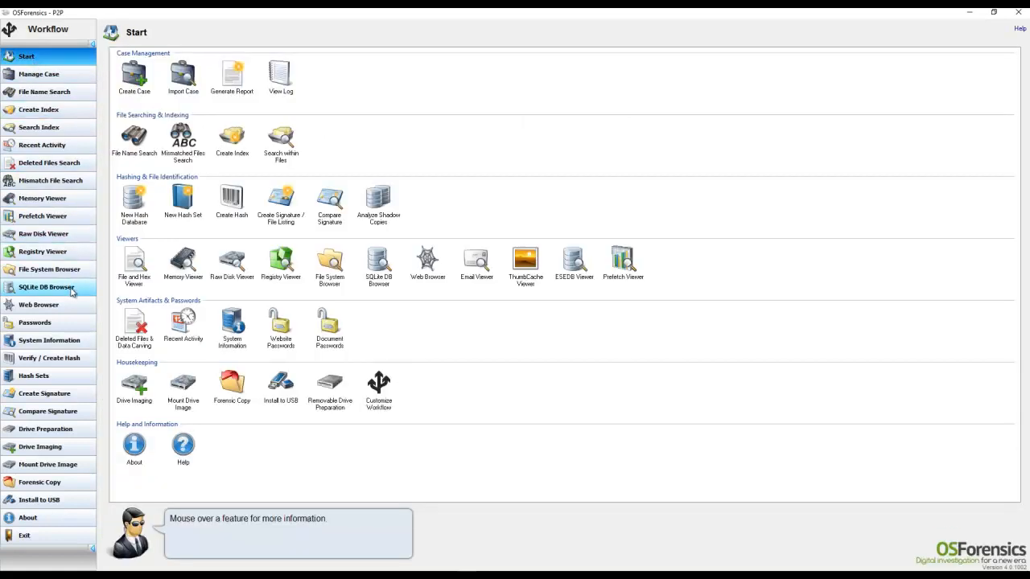
pyautogui.moveTo(135, 264)
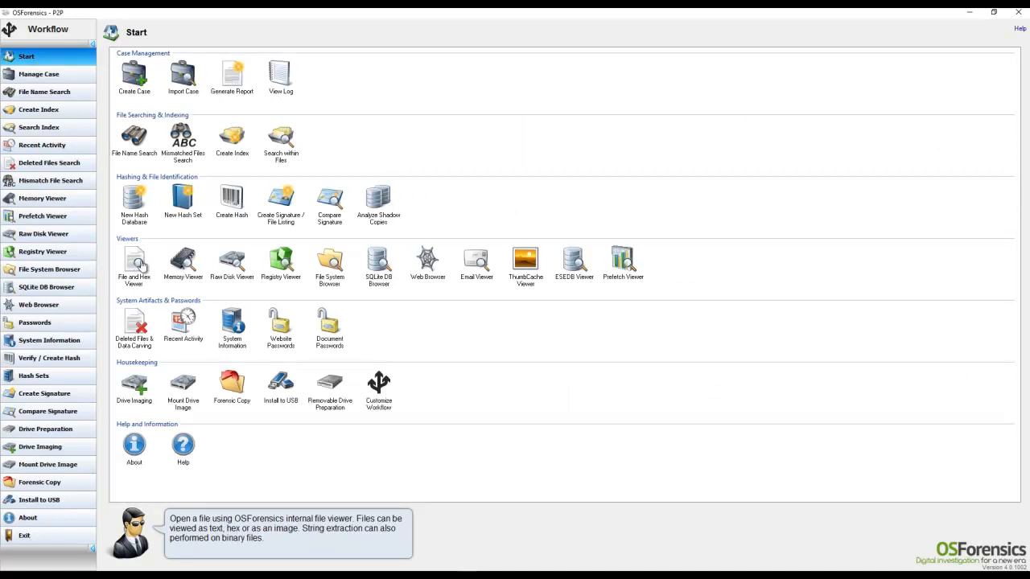
pyautogui.click(135, 265)
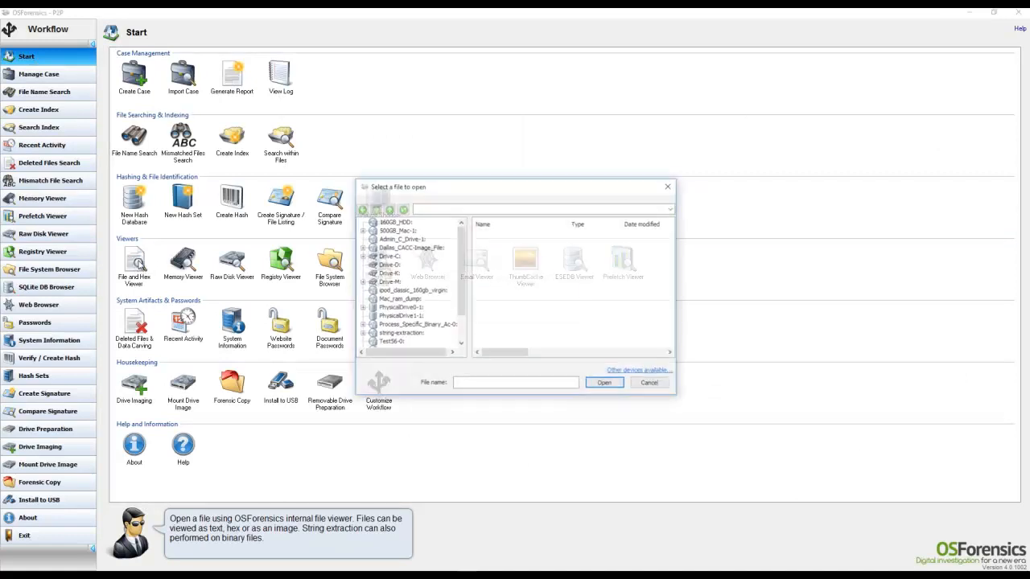
pyautogui.moveTo(515, 186); pyautogui.dragTo(507, 178)
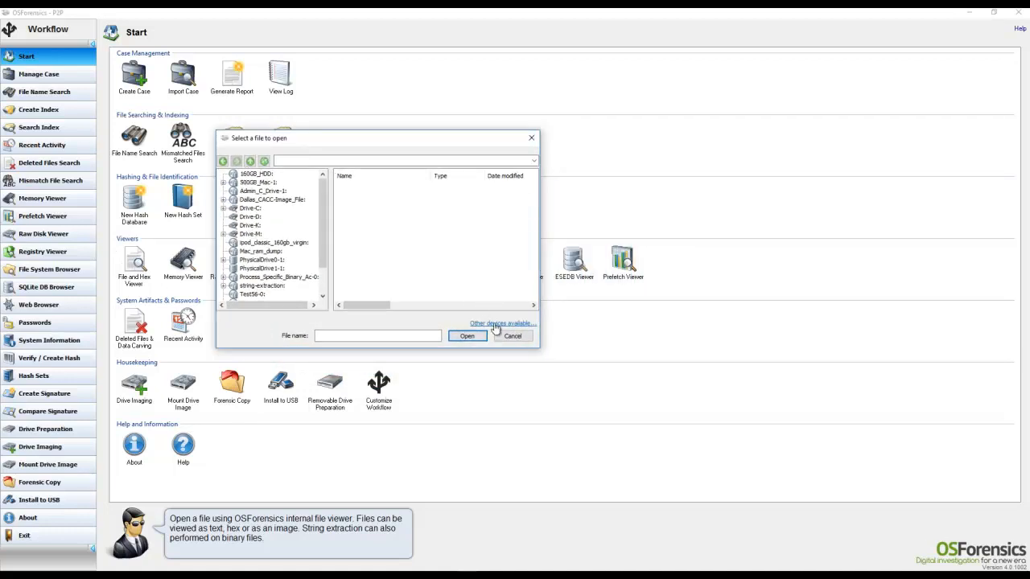
pyautogui.click(502, 322)
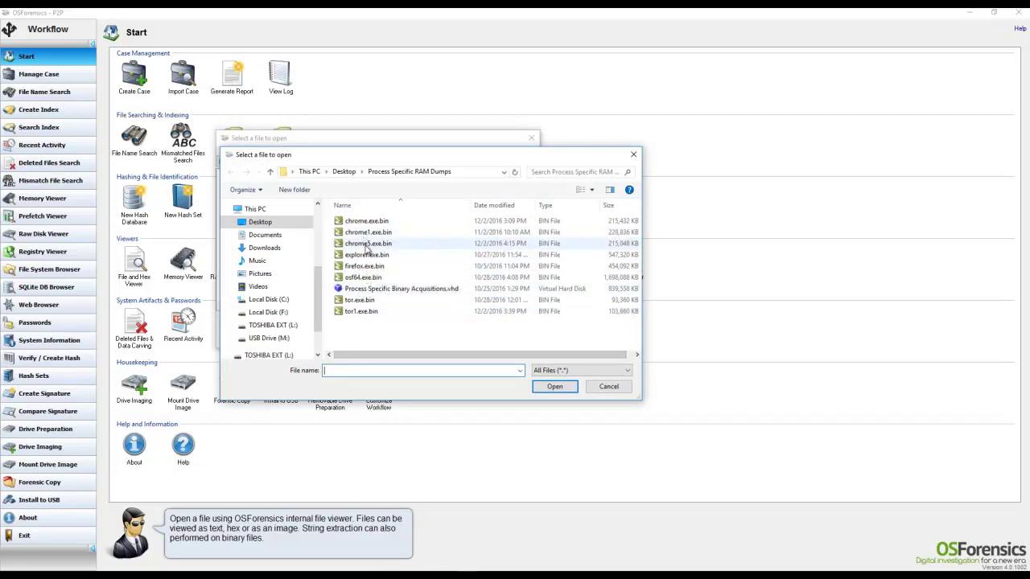
pyautogui.click(369, 232)
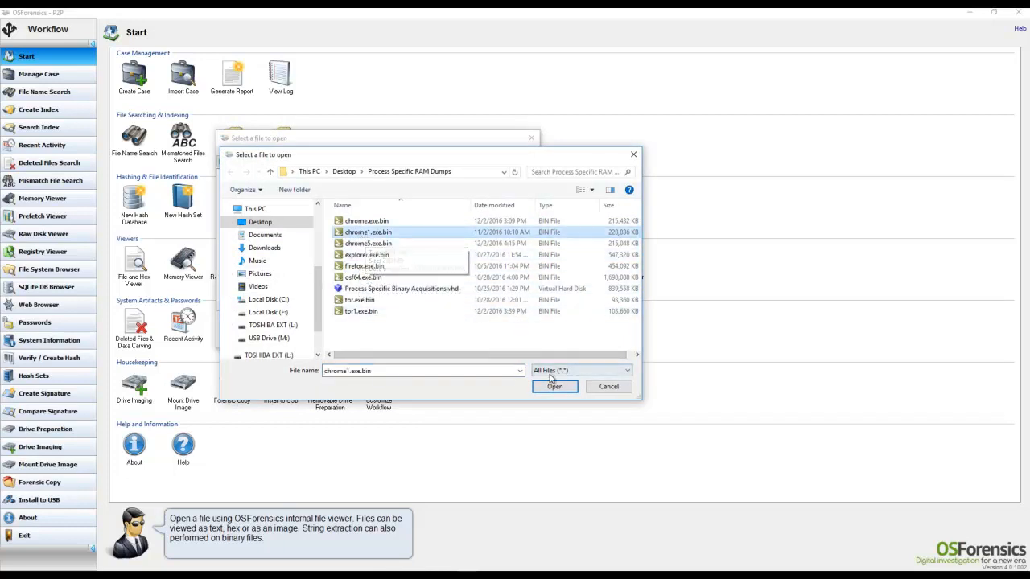
pyautogui.click(554, 387)
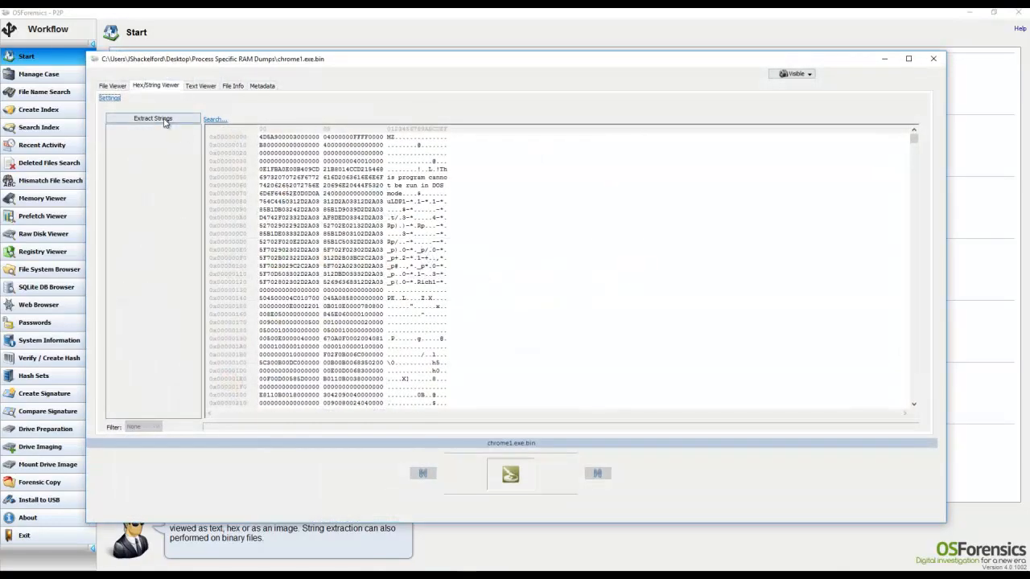
pyautogui.moveTo(177, 112)
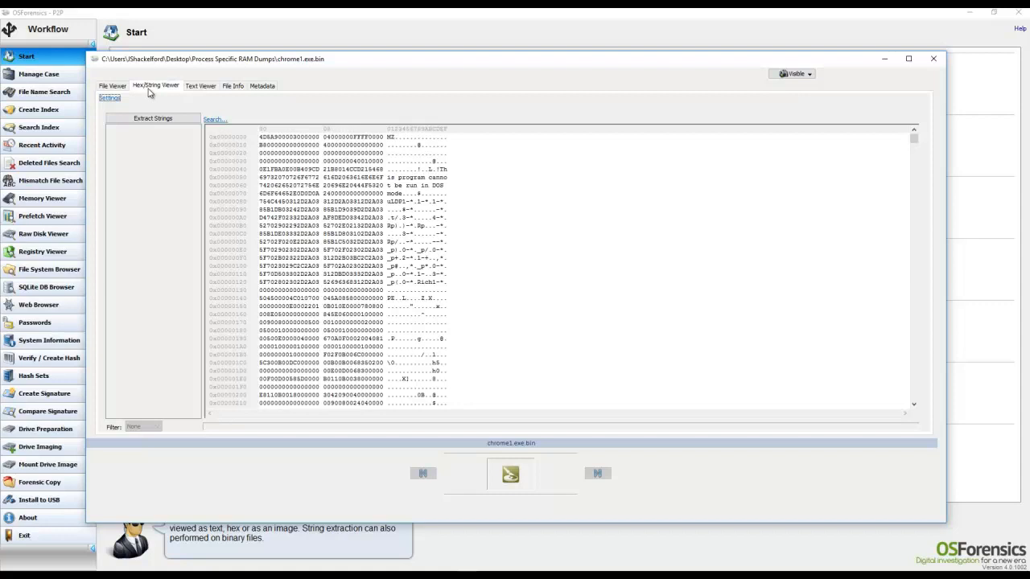
pyautogui.moveTo(168, 128)
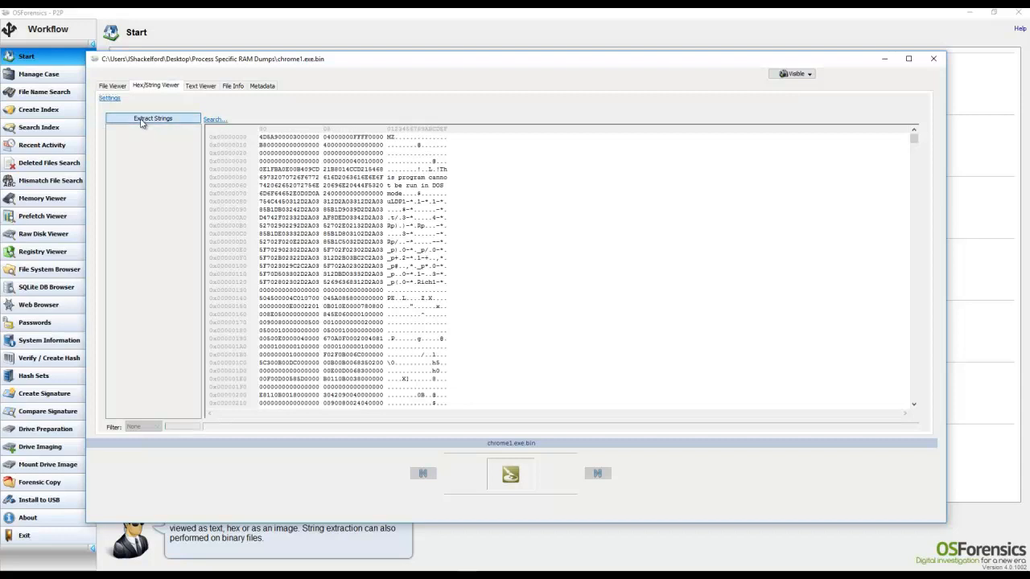
pyautogui.click(151, 119)
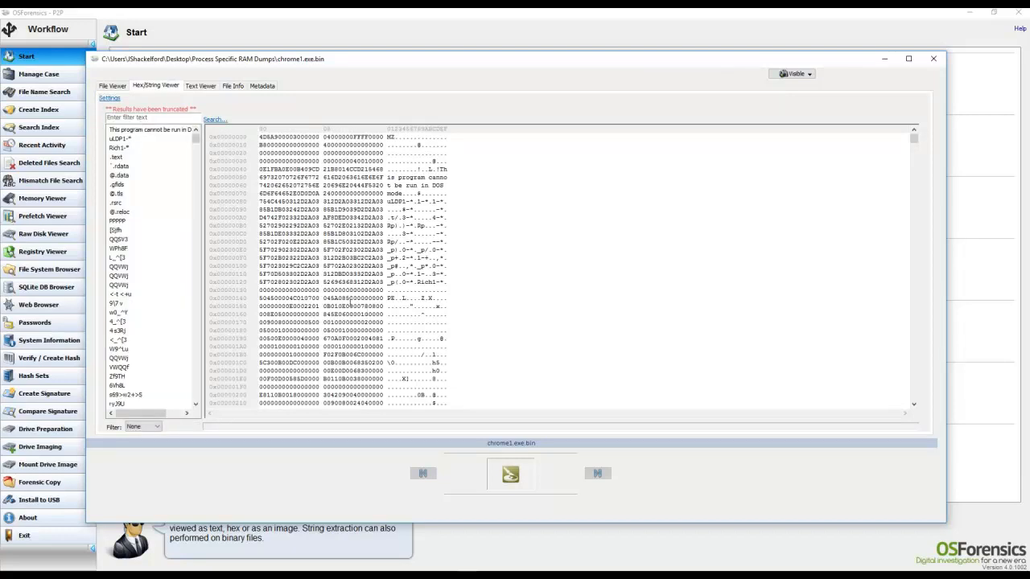
pyautogui.moveTo(410, 267)
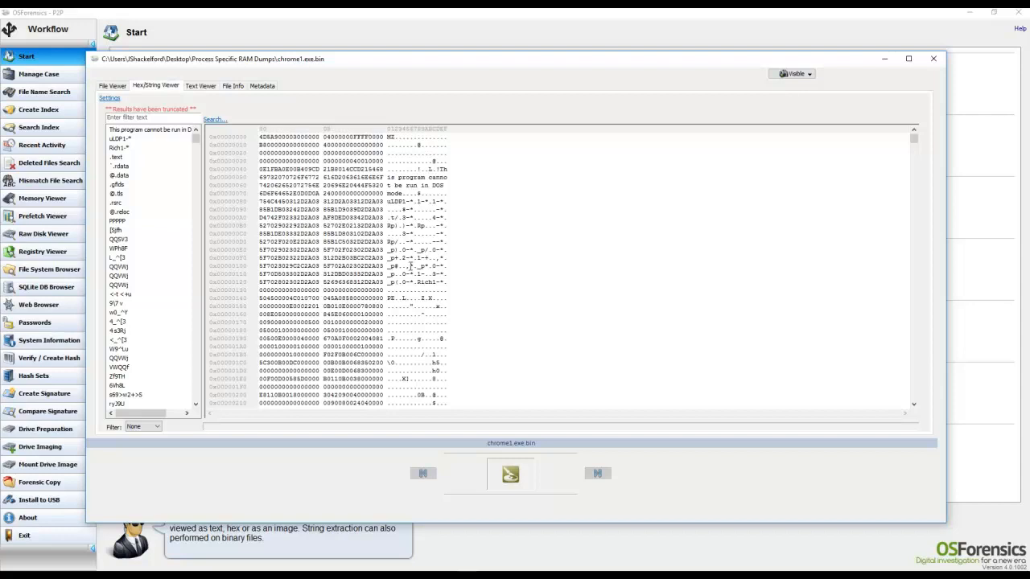
pyautogui.moveTo(145, 327)
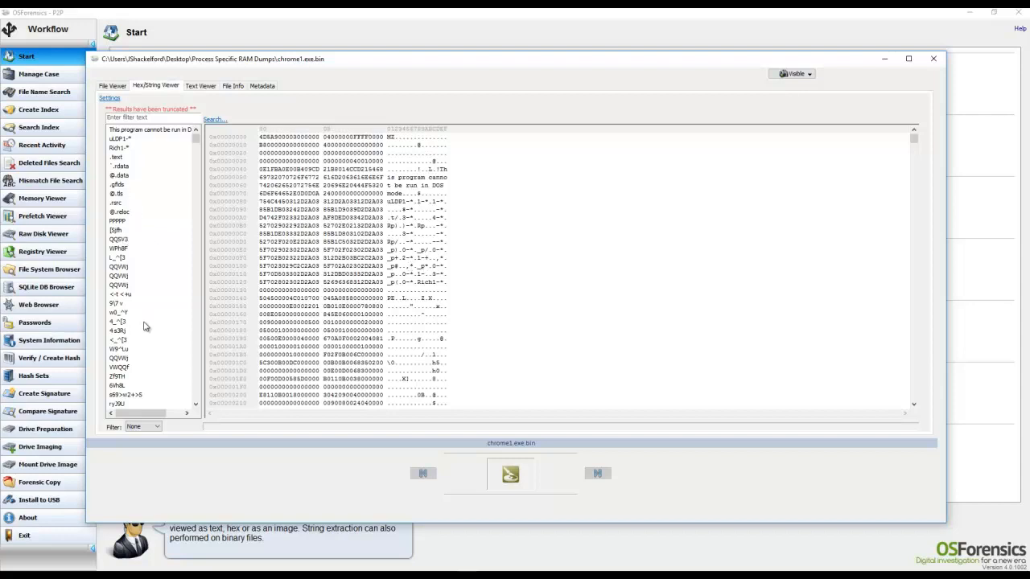
pyautogui.moveTo(132, 328)
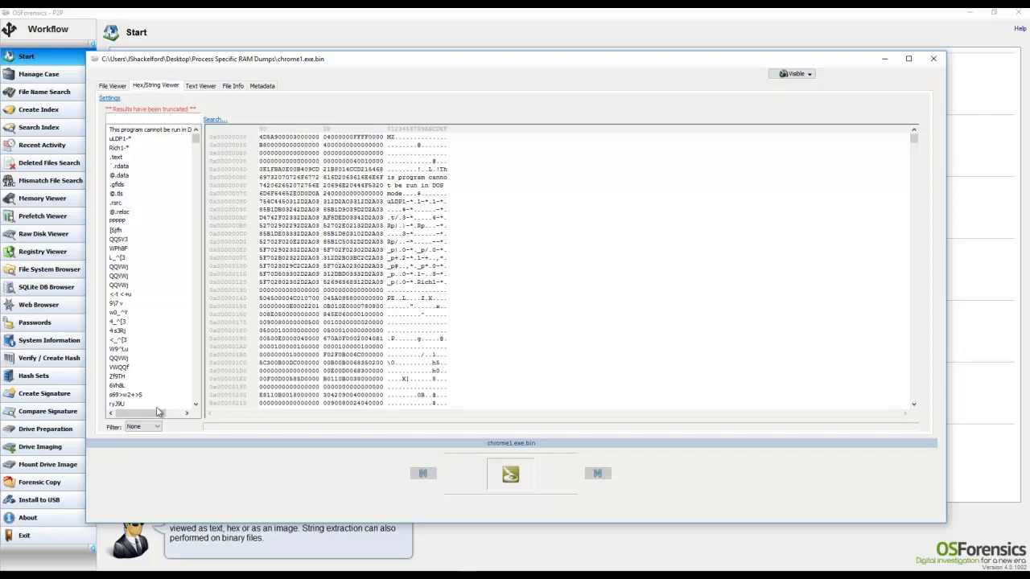
pyautogui.click(154, 427)
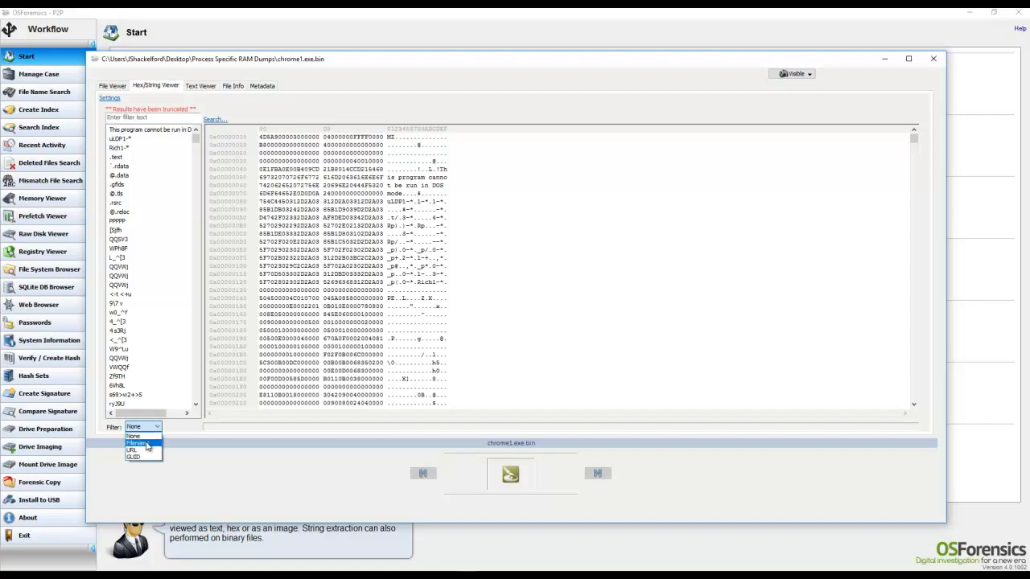
pyautogui.click(135, 444)
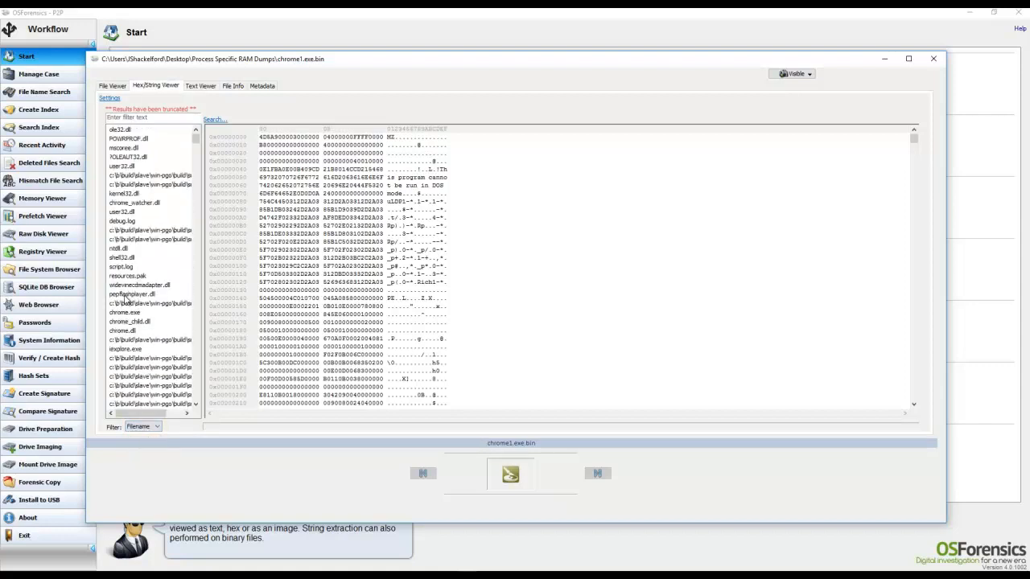
pyautogui.click(141, 425)
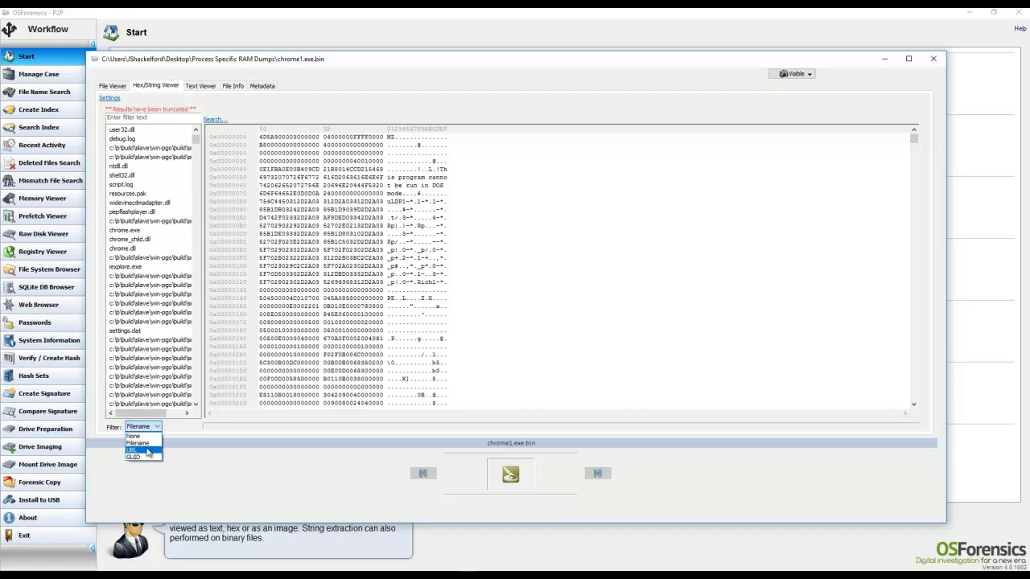
pyautogui.click(139, 443)
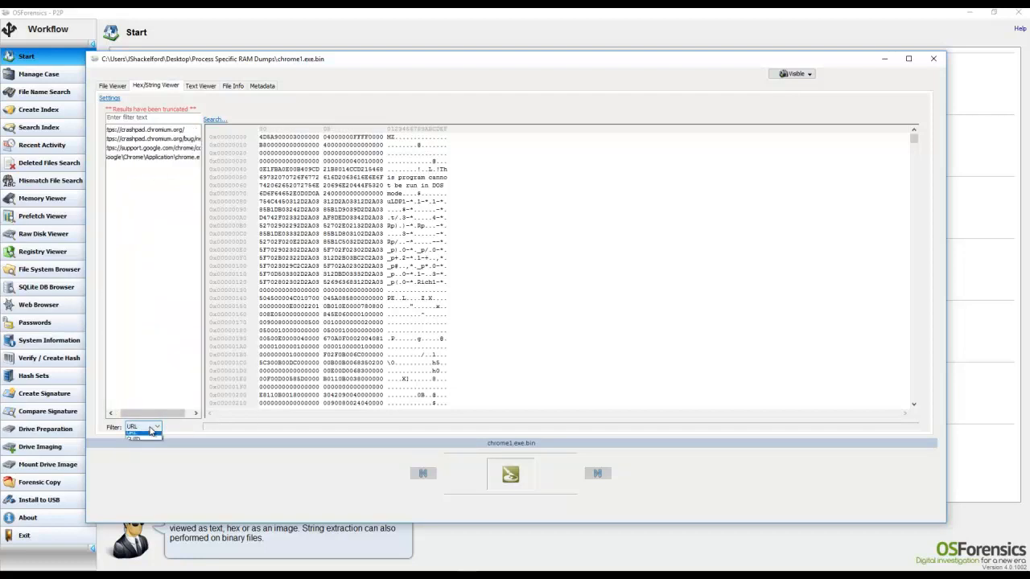
pyautogui.click(155, 426)
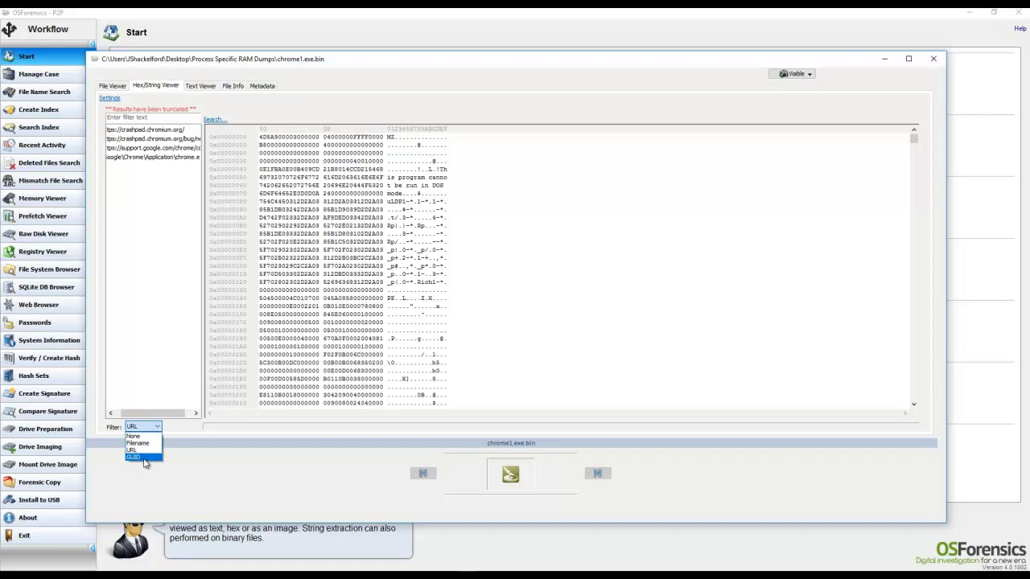
pyautogui.click(134, 457)
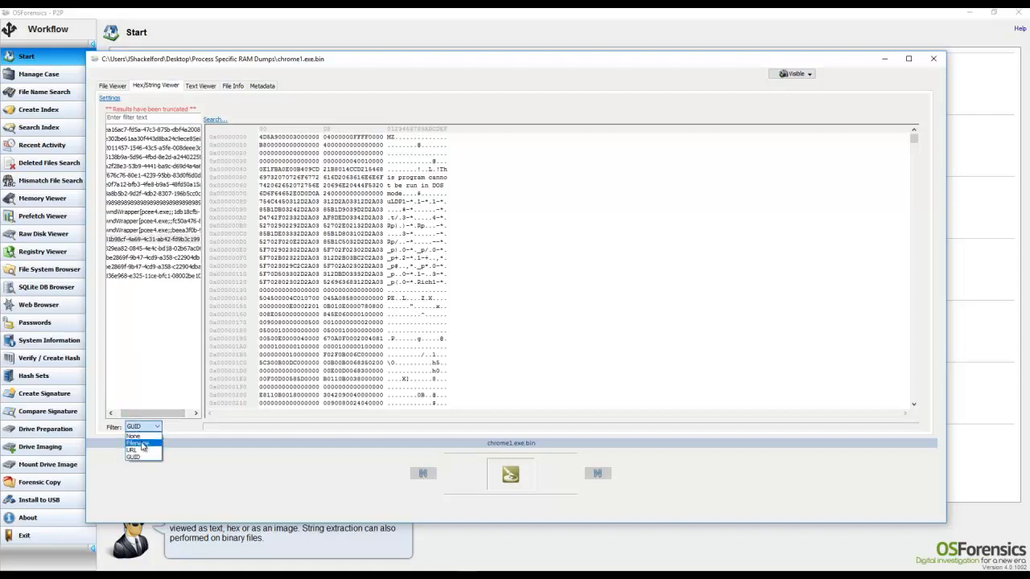
pyautogui.click(134, 436)
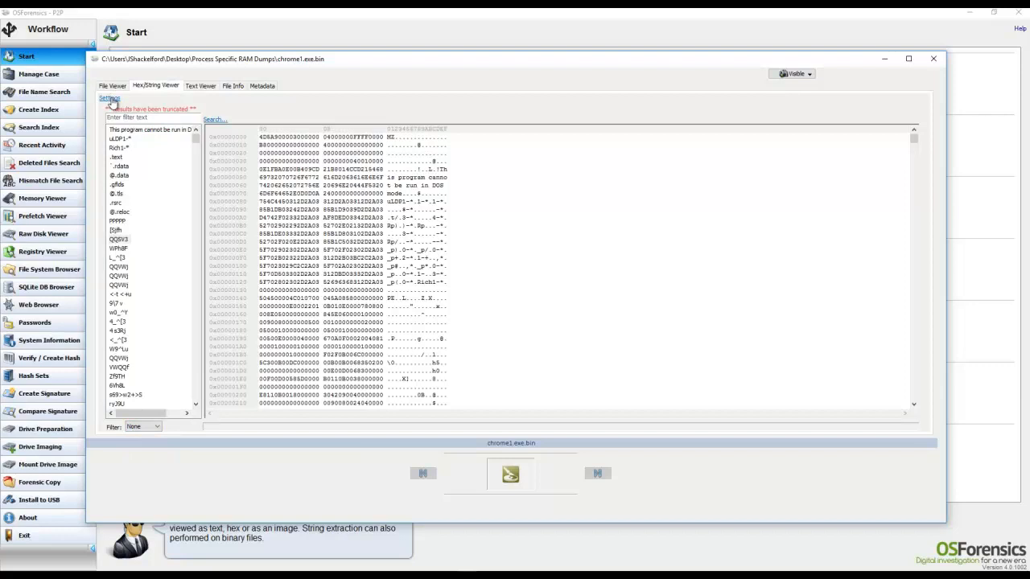
# Bring up the Hex/String Viewer Settings with string length, repeat and max-result limits.
pyautogui.click(110, 98)
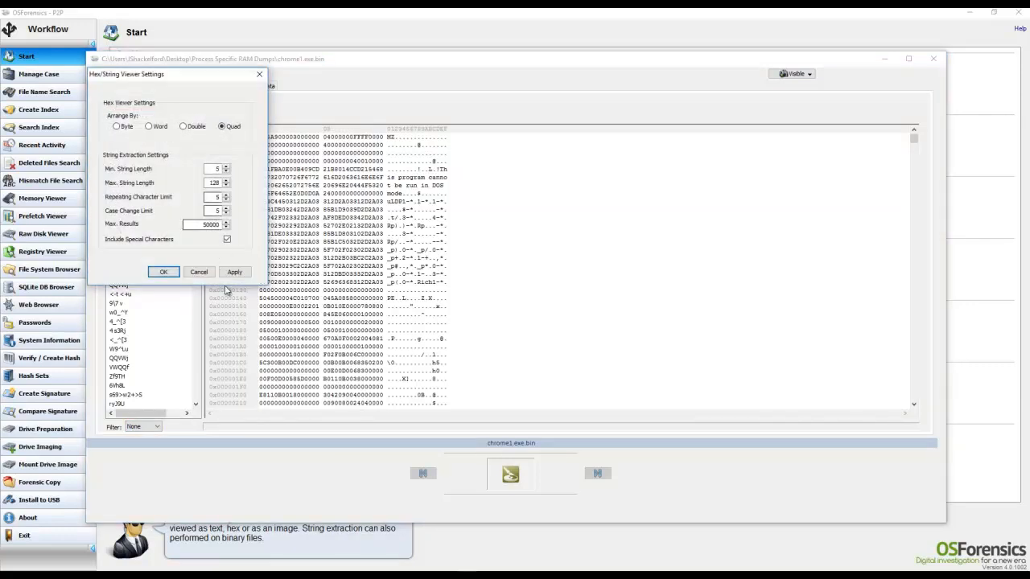
pyautogui.moveTo(125, 233)
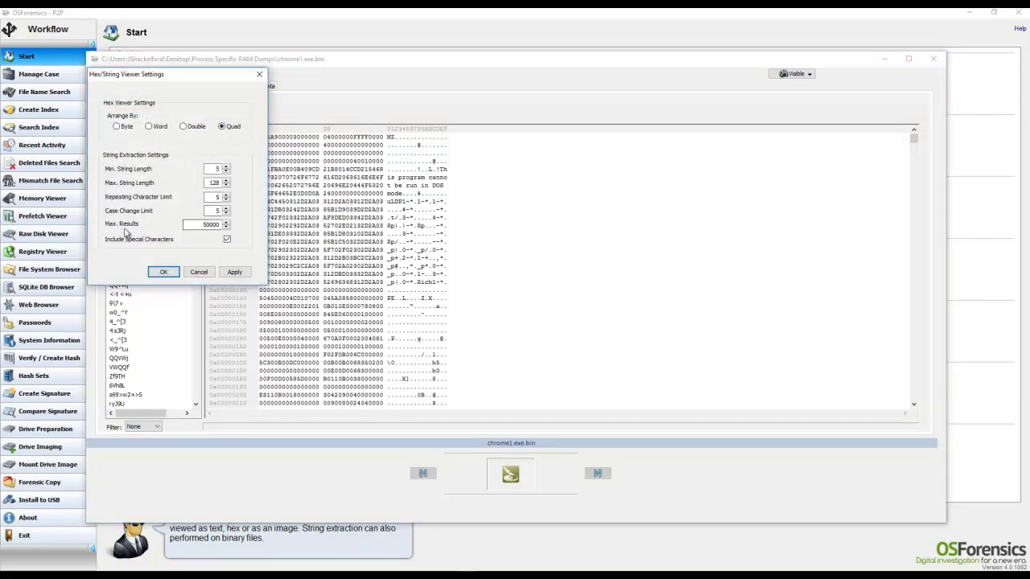
pyautogui.moveTo(209, 239)
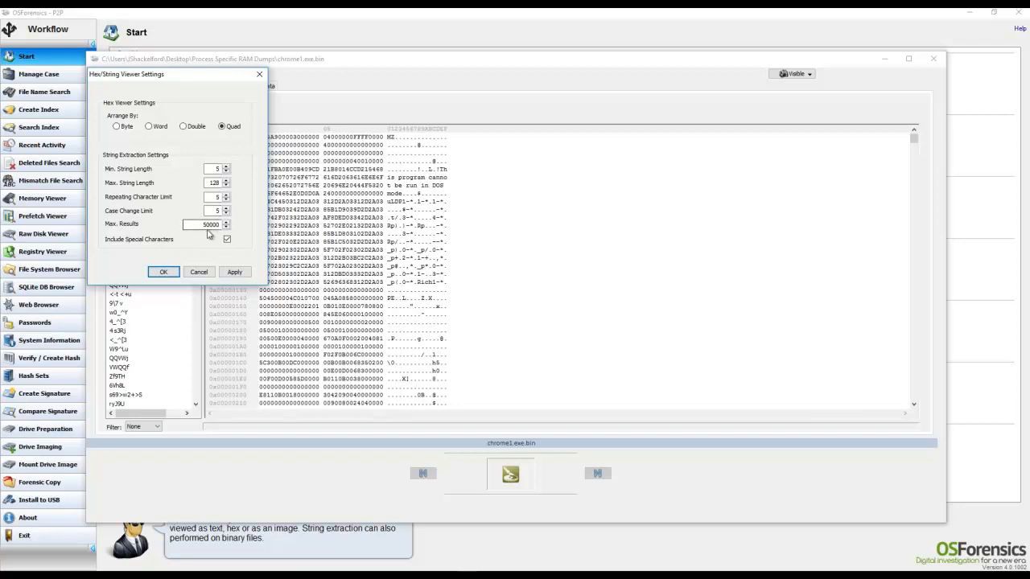
pyautogui.moveTo(119, 161)
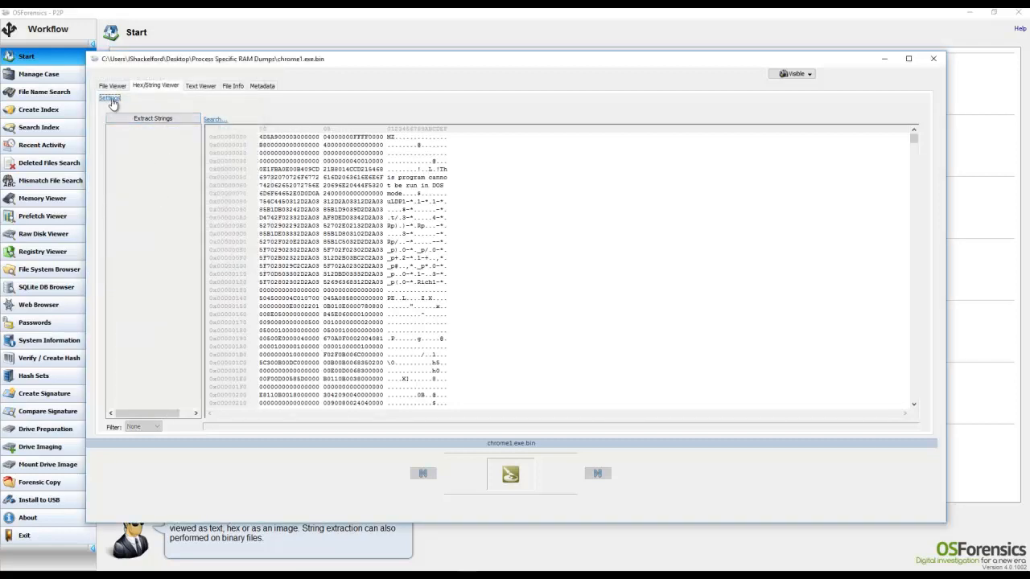
# Set Max. Results to 1000000 and re-extract the strings from chrome1.exe.bin.
pyautogui.click(109, 98)
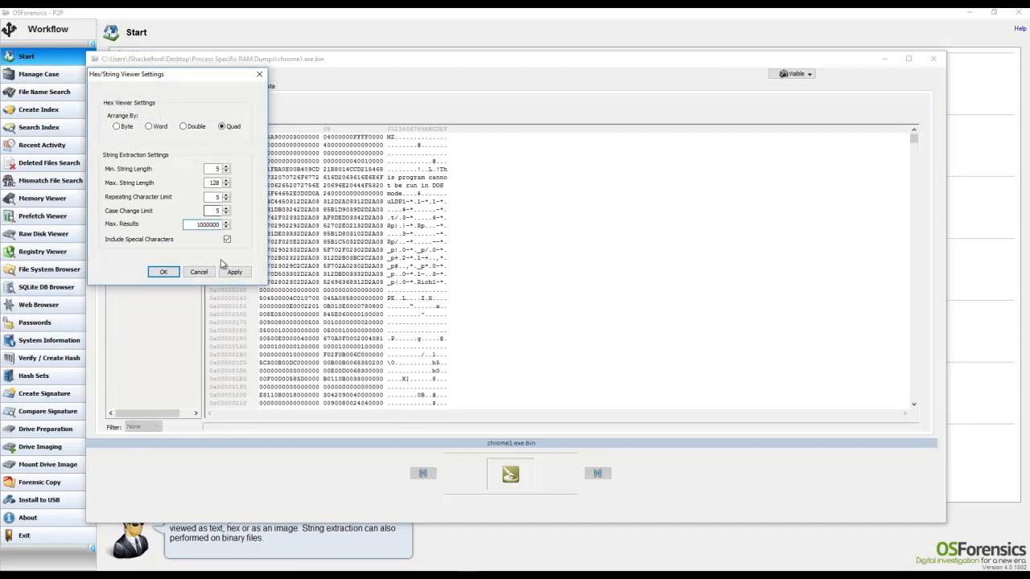
pyautogui.click(163, 271)
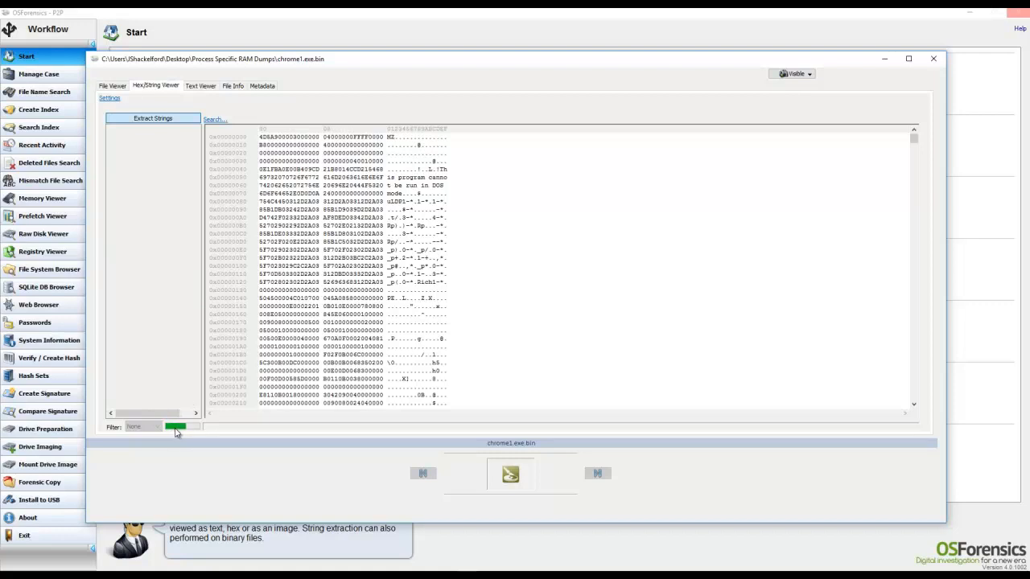
pyautogui.click(151, 119)
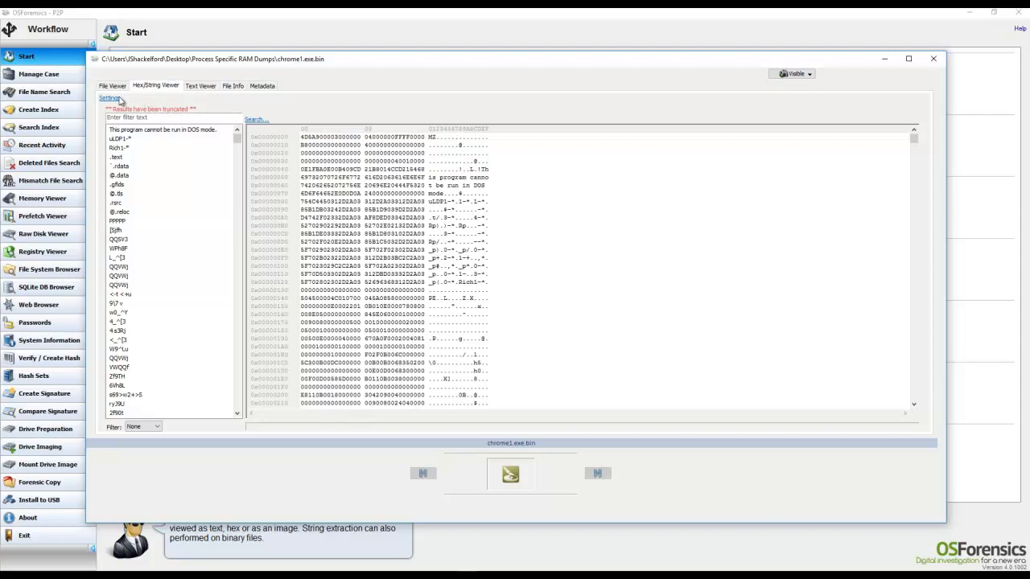
pyautogui.click(110, 98)
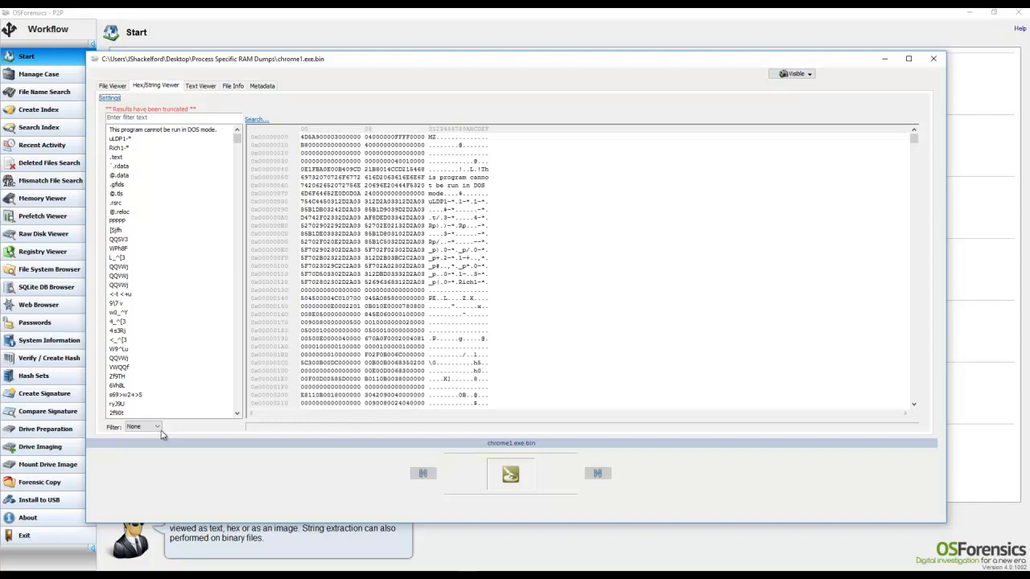
pyautogui.click(141, 427)
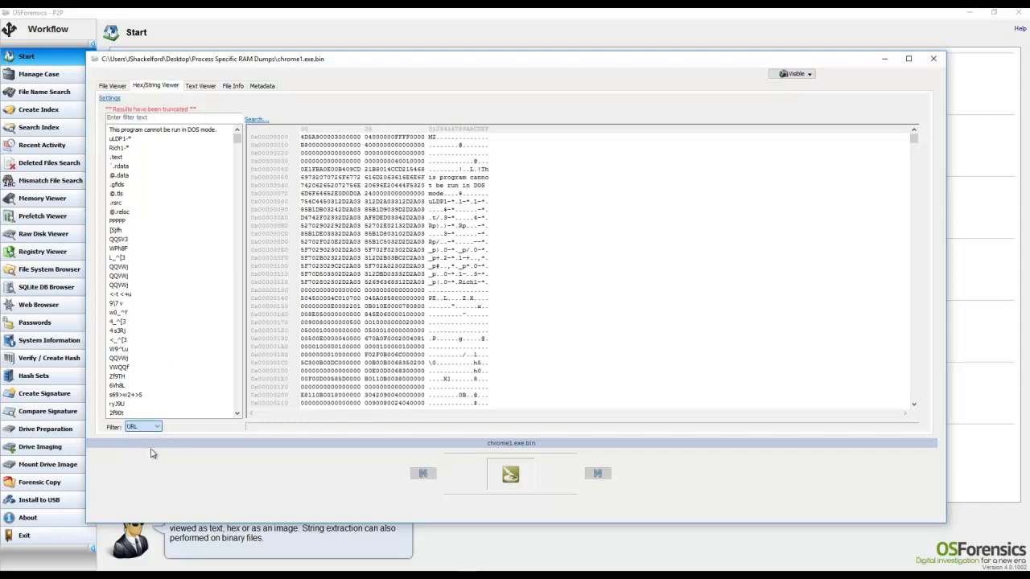
pyautogui.click(142, 427)
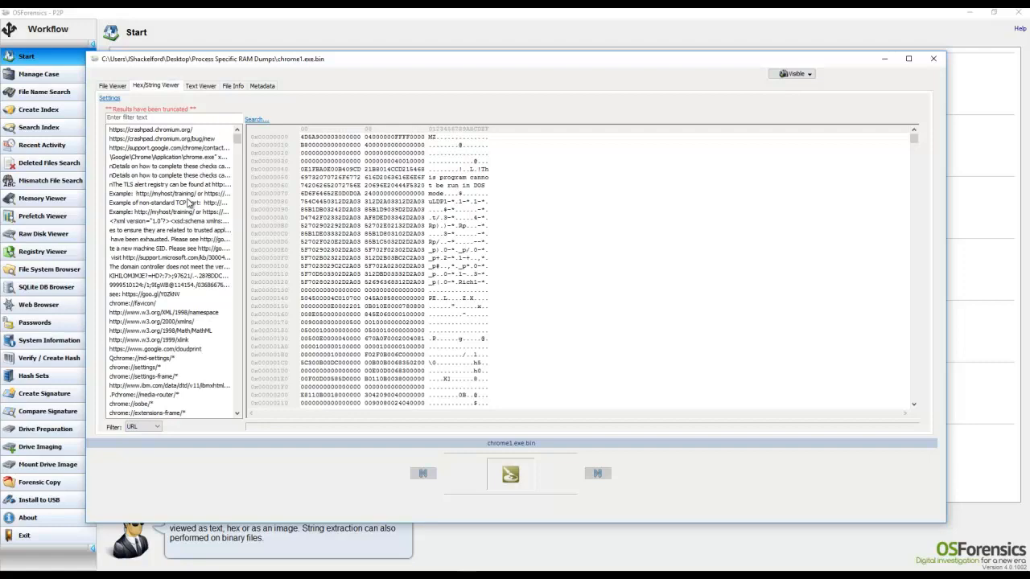
pyautogui.scroll(-3)
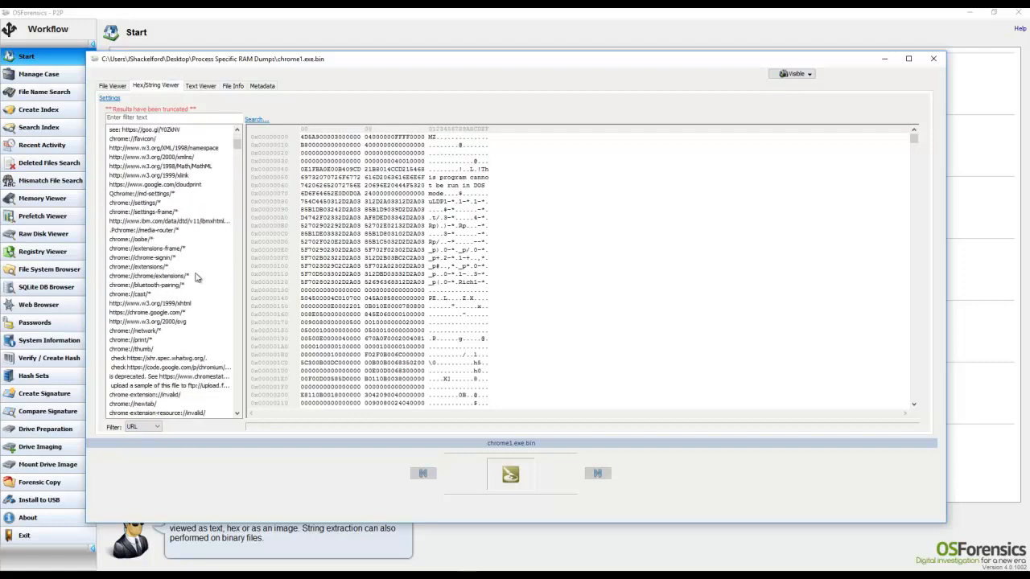
pyautogui.scroll(-3)
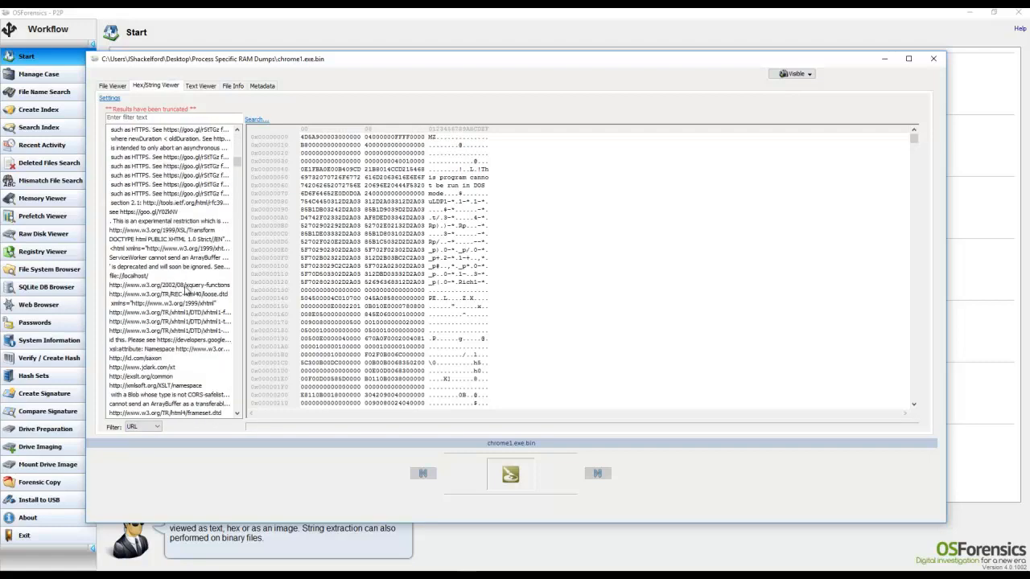
pyautogui.scroll(-3)
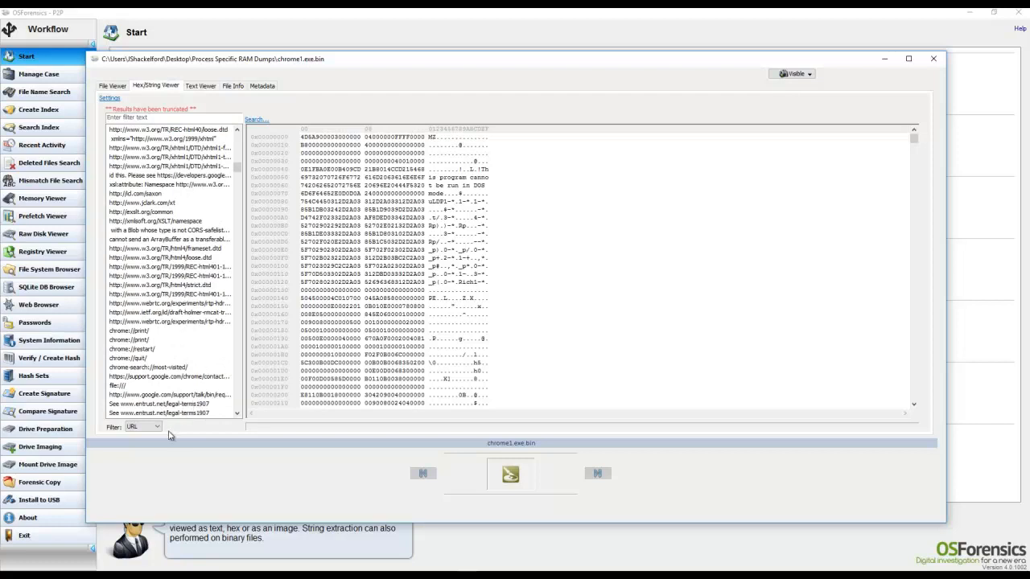
pyautogui.click(141, 426)
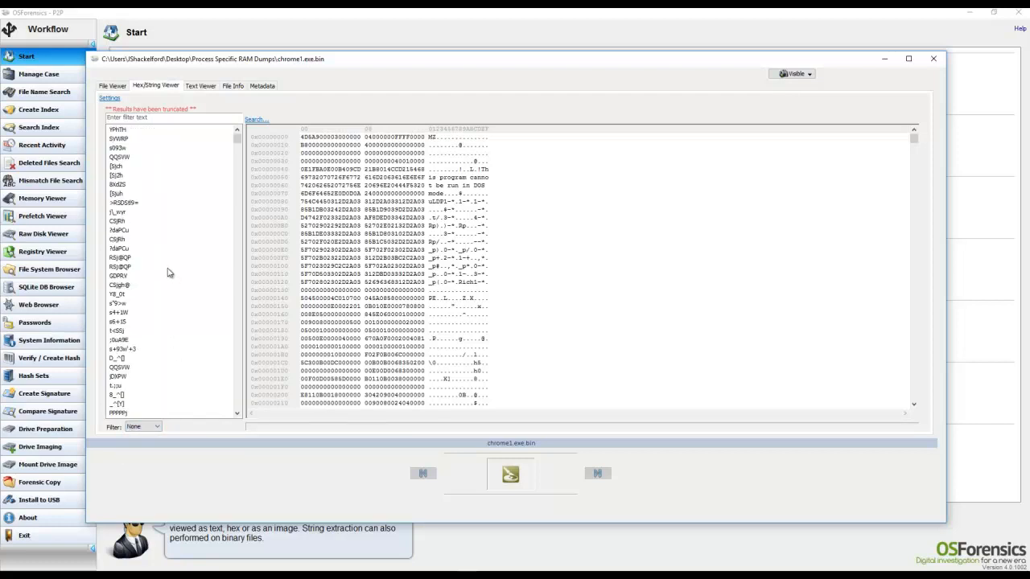
pyautogui.scroll(-3)
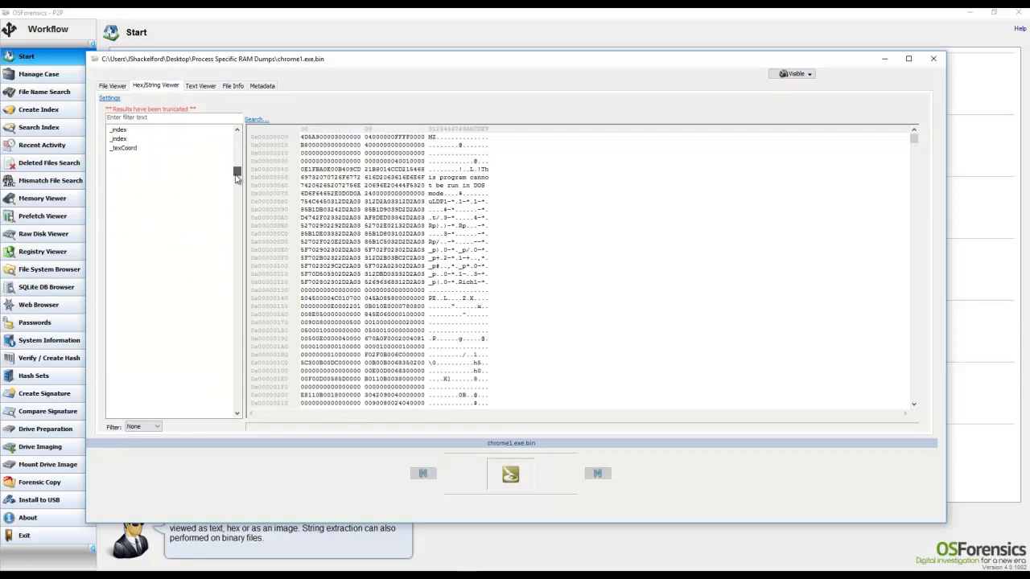
pyautogui.scroll(-3)
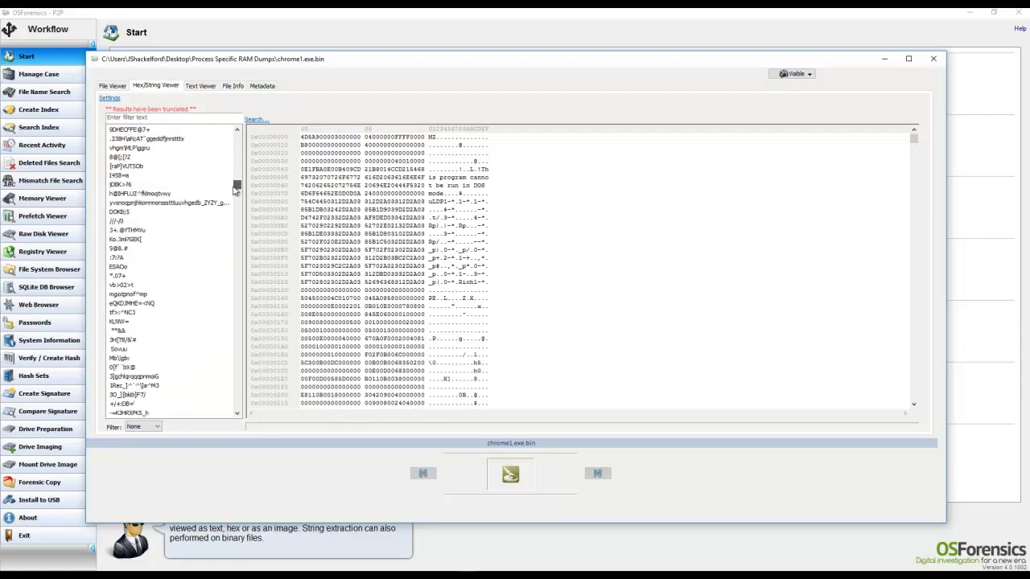
pyautogui.scroll(-3)
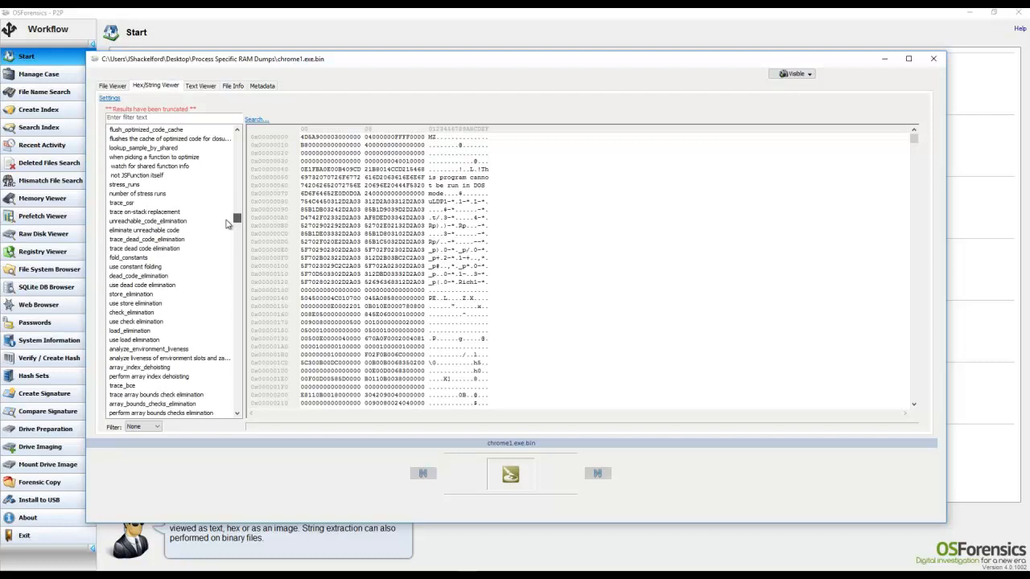
pyautogui.scroll(-3)
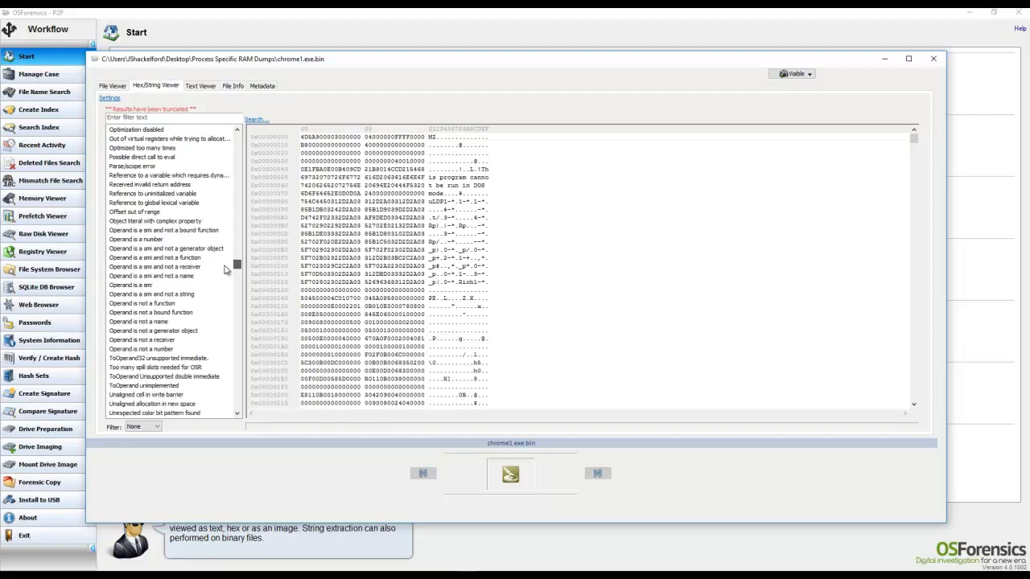